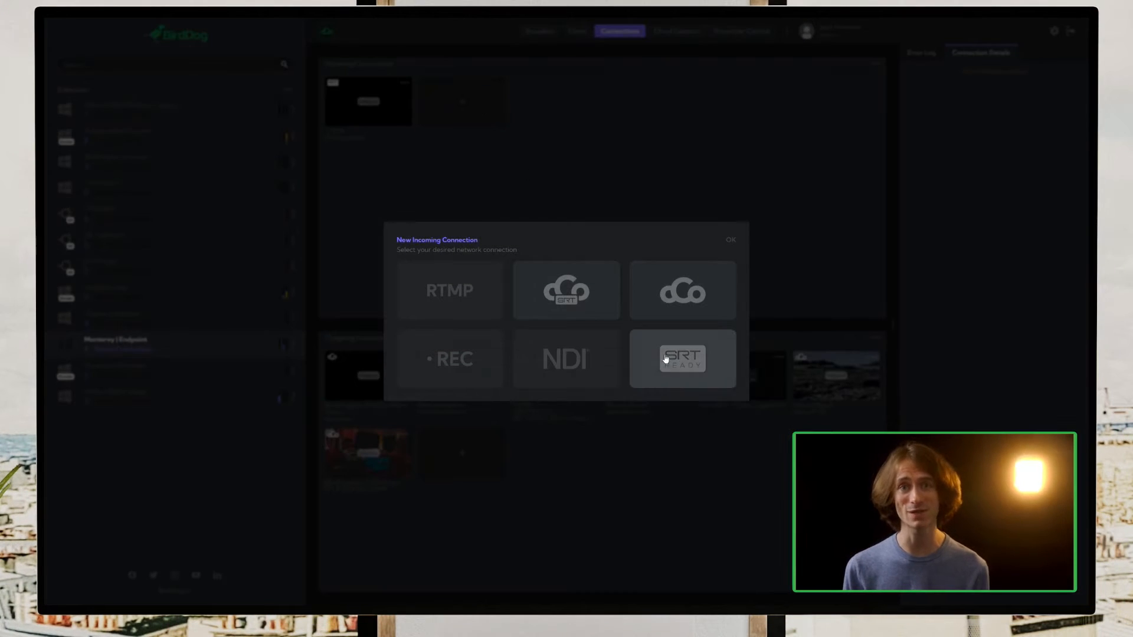
# Start an SRT-ready incoming connection from the Silicon 2 SRT In template, port 5557
pyautogui.click(682, 359)
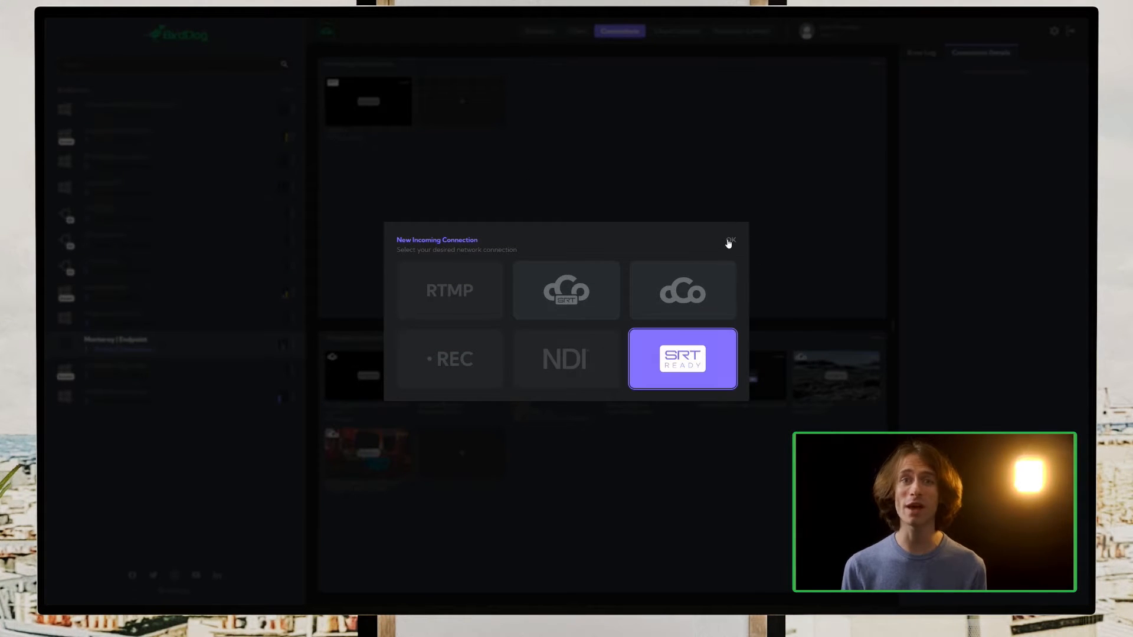
pyautogui.click(682, 360)
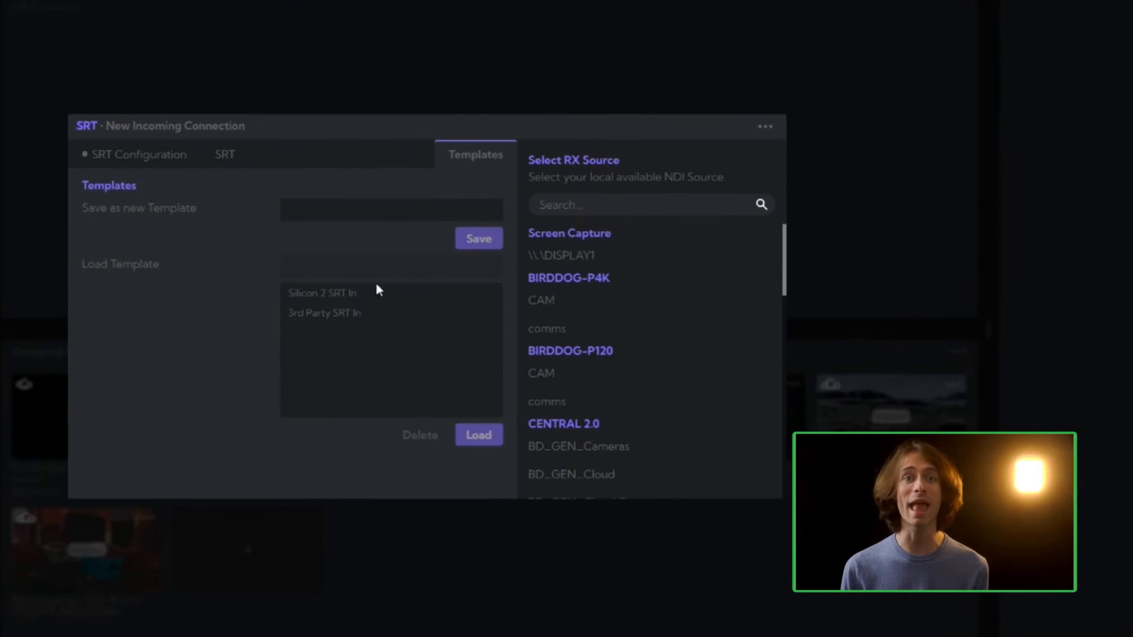
pyautogui.click(479, 435)
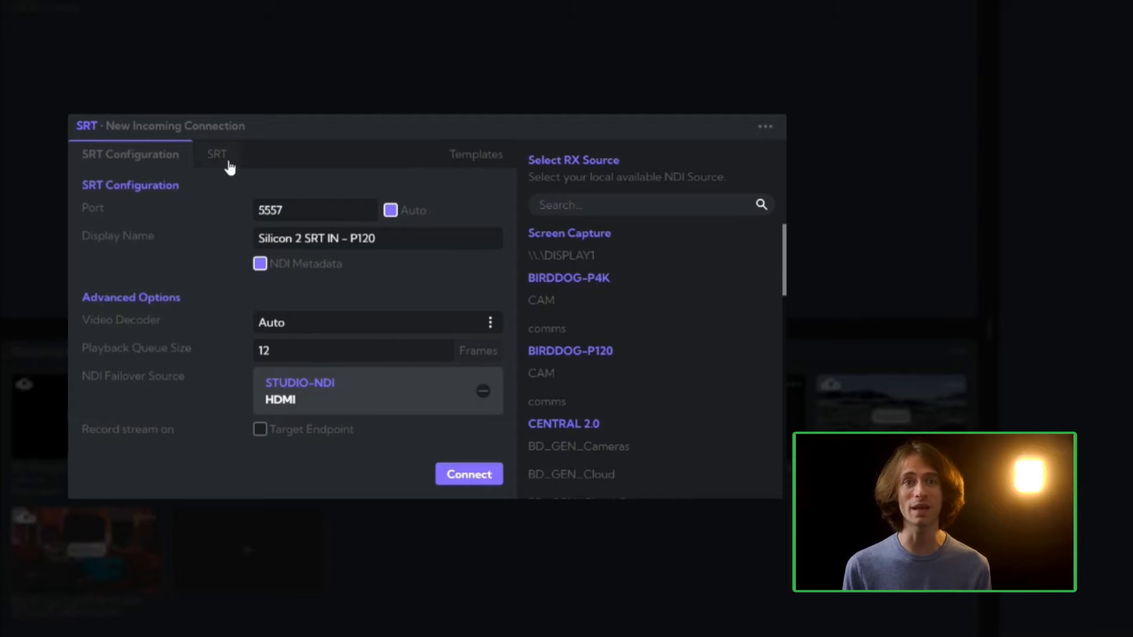
# Set Connect Type to Listener, keeping 300 ms latency, 25% overhead, encryption off
pyautogui.click(215, 154)
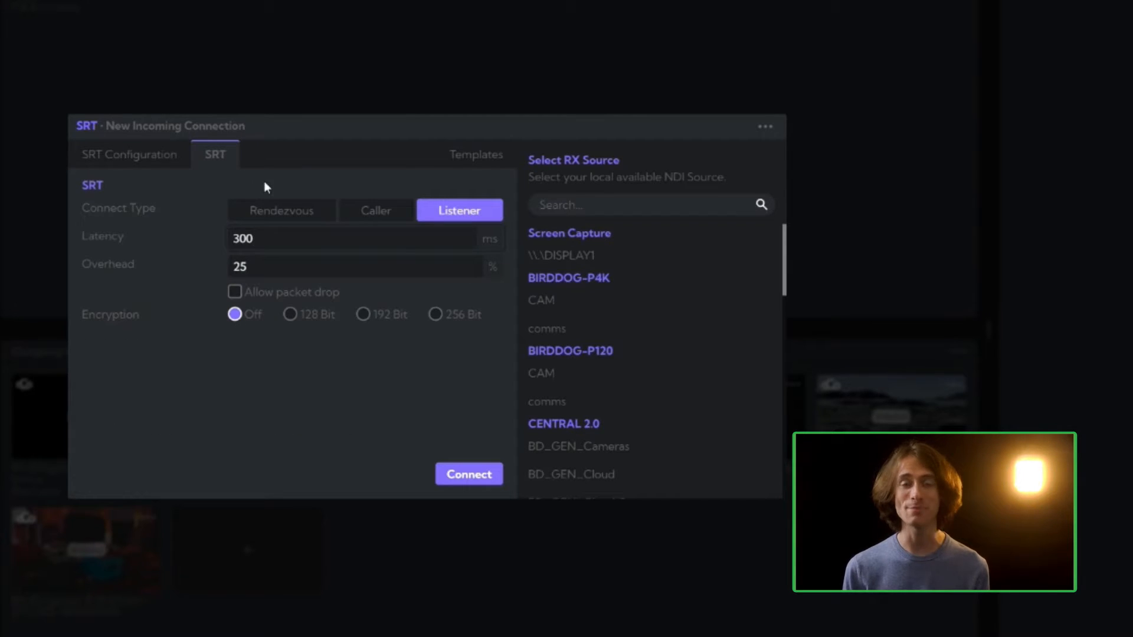
pyautogui.moveTo(288, 195)
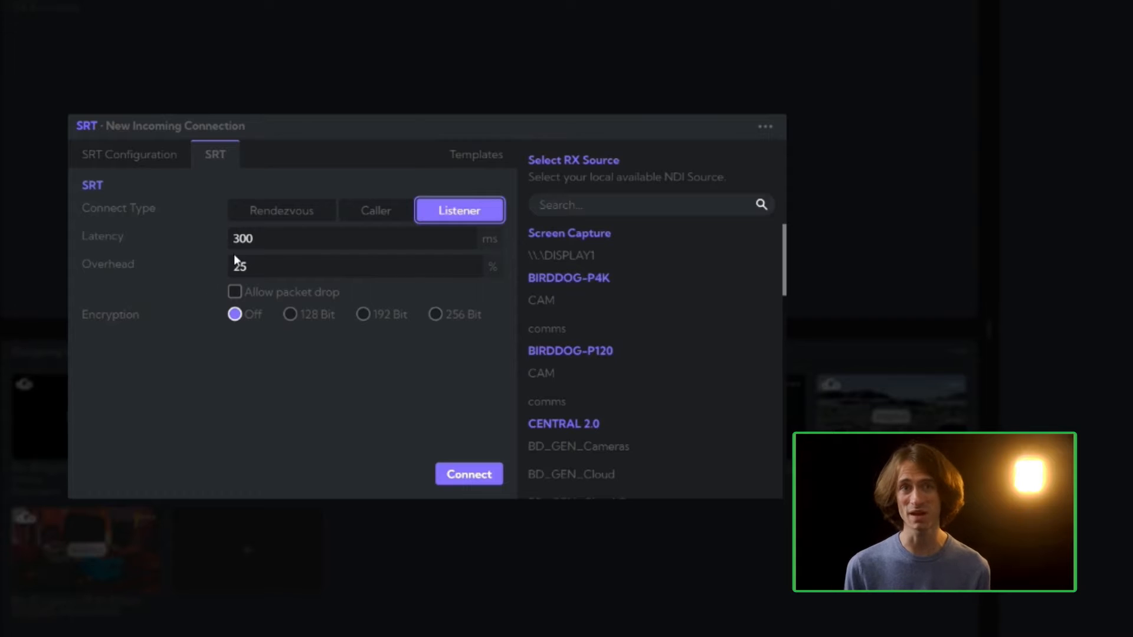
pyautogui.moveTo(305, 311)
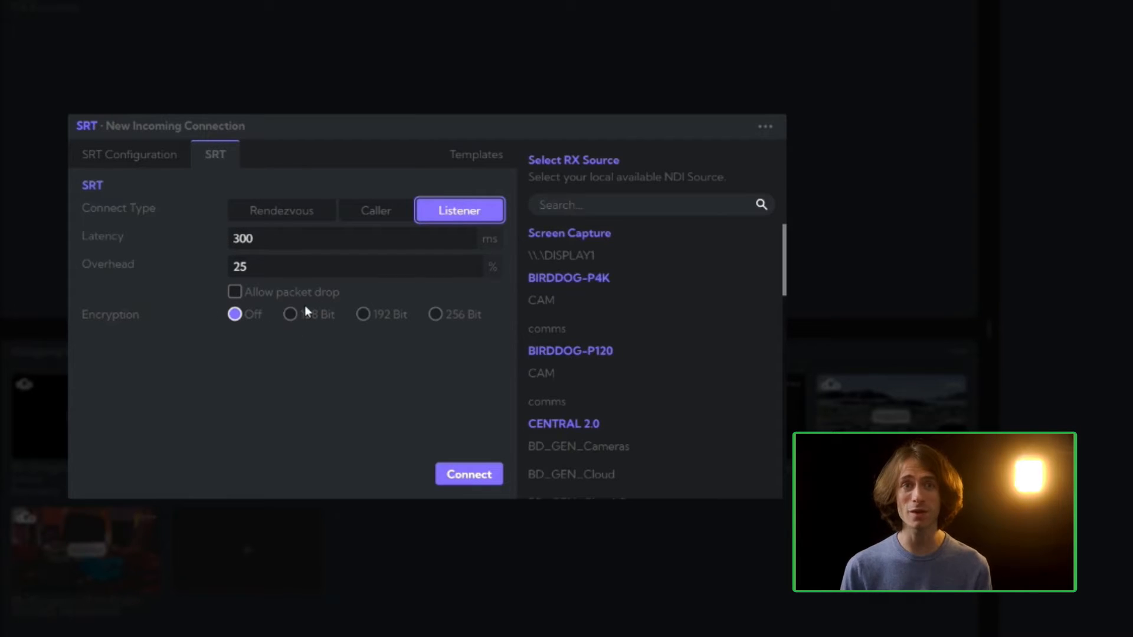
pyautogui.moveTo(432, 303)
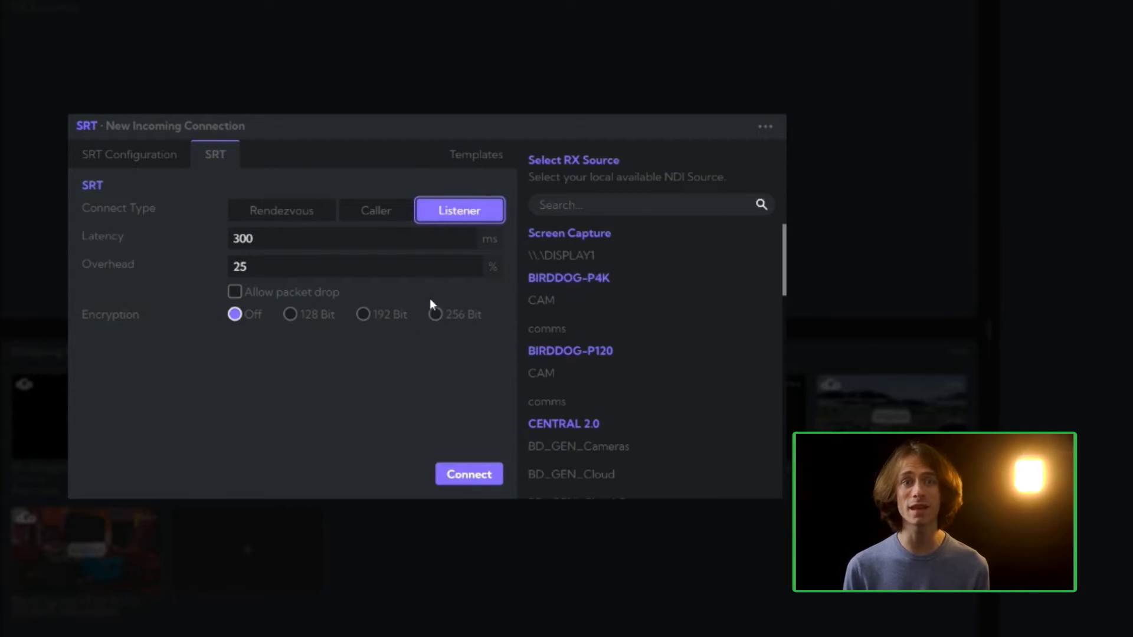
pyautogui.click(129, 154)
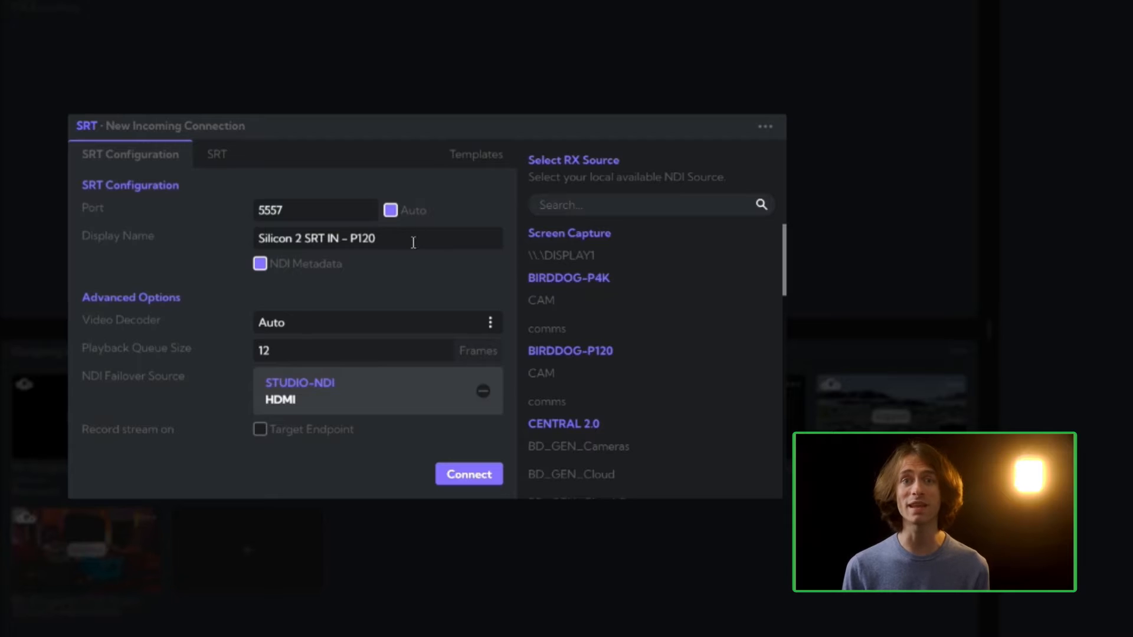
pyautogui.moveTo(422, 271)
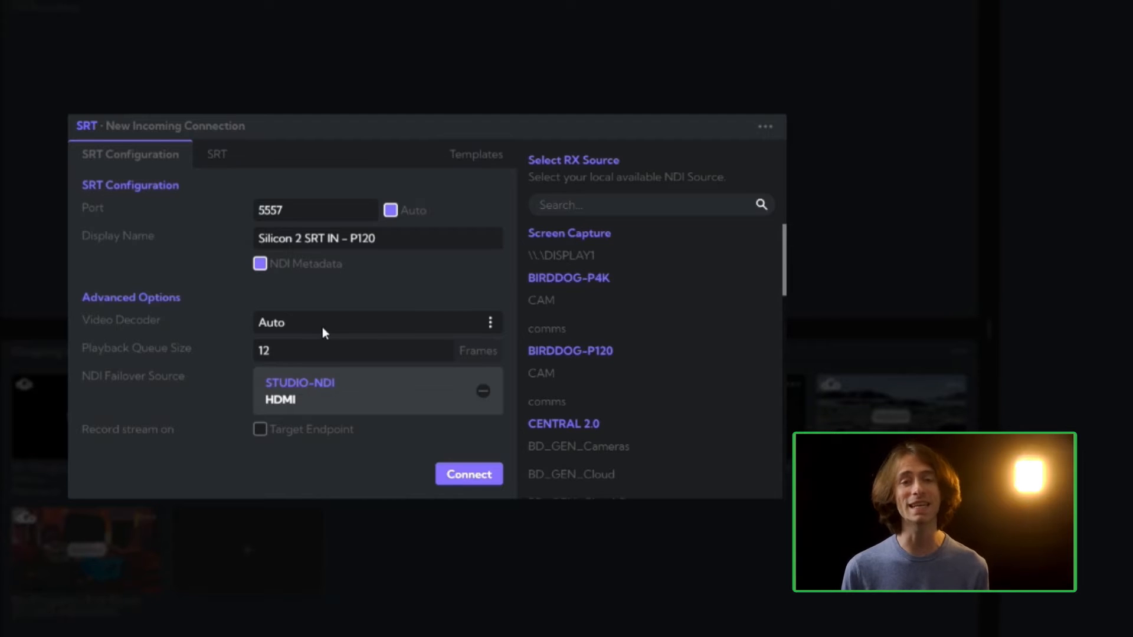
pyautogui.moveTo(393, 406)
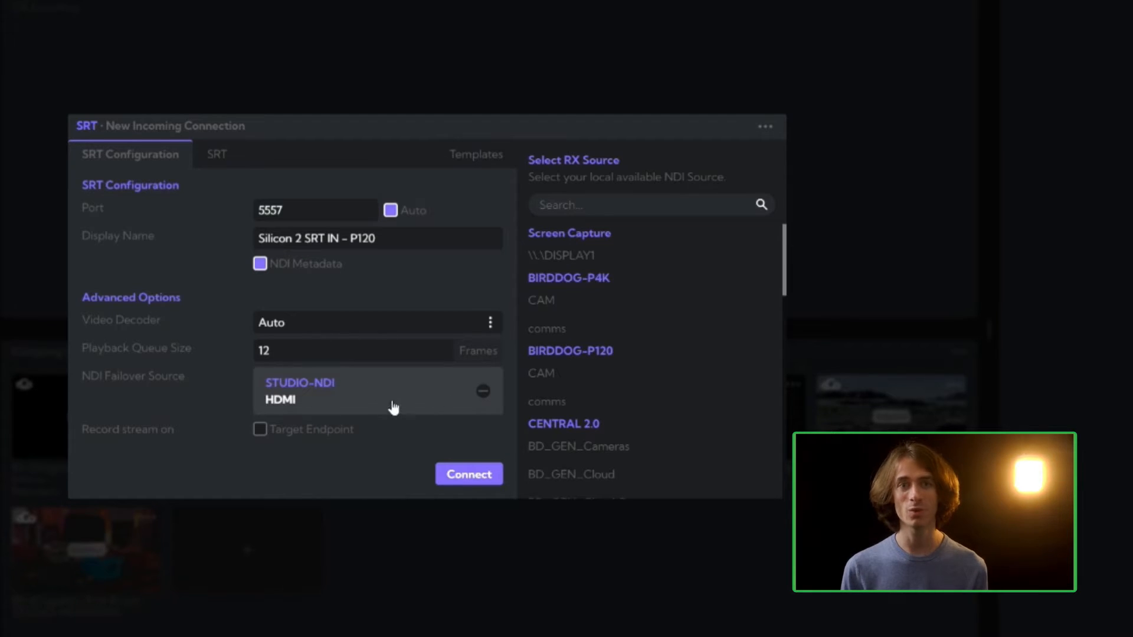
pyautogui.moveTo(376, 396)
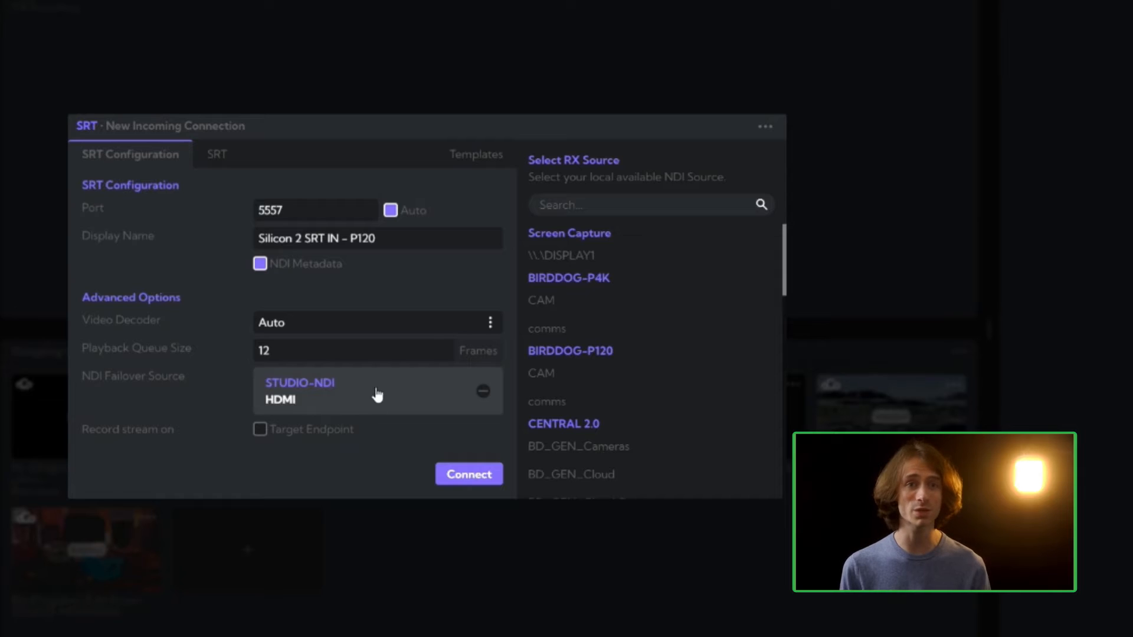
# Keep Video Decoder on Auto with STUDIO-NDI HDMI failover, then connect the listener
pyautogui.click(376, 322)
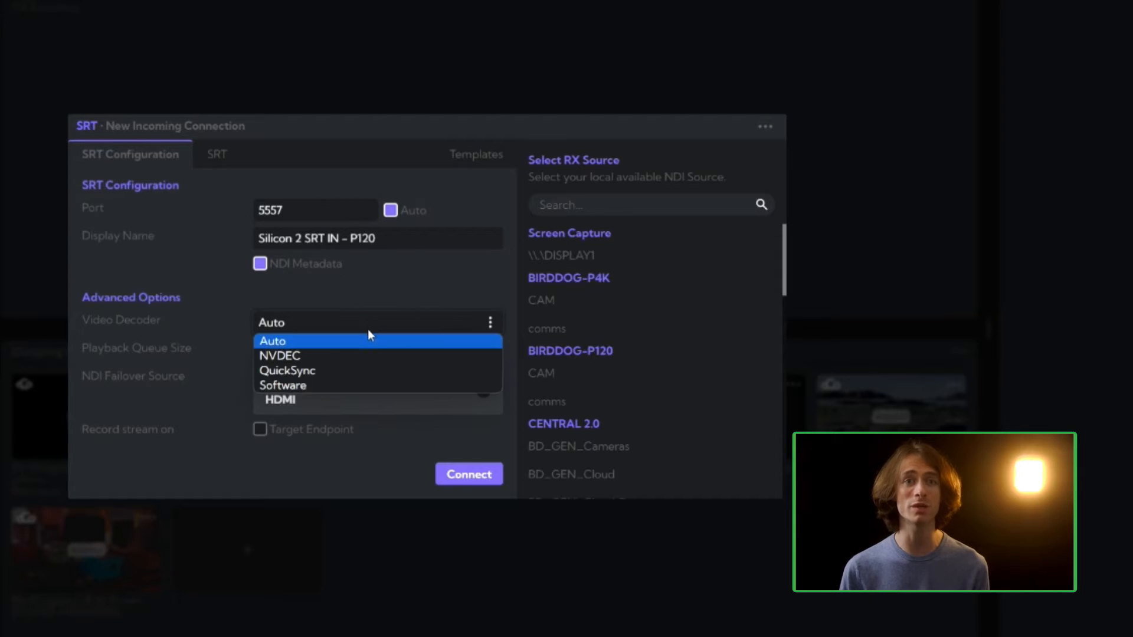
pyautogui.moveTo(368, 355)
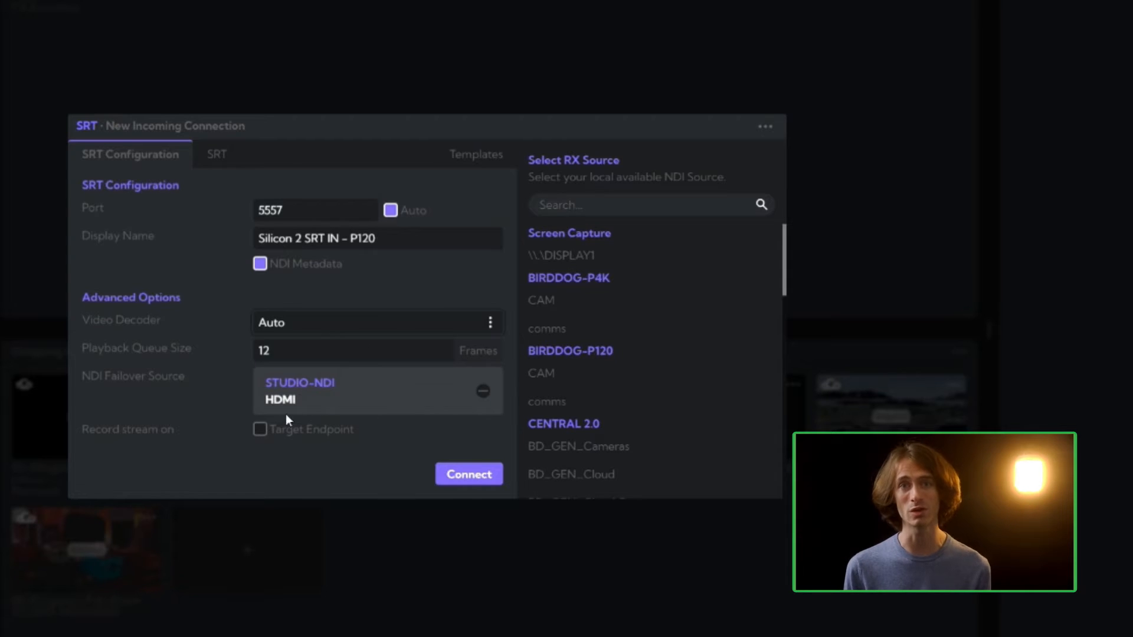
pyautogui.click(260, 428)
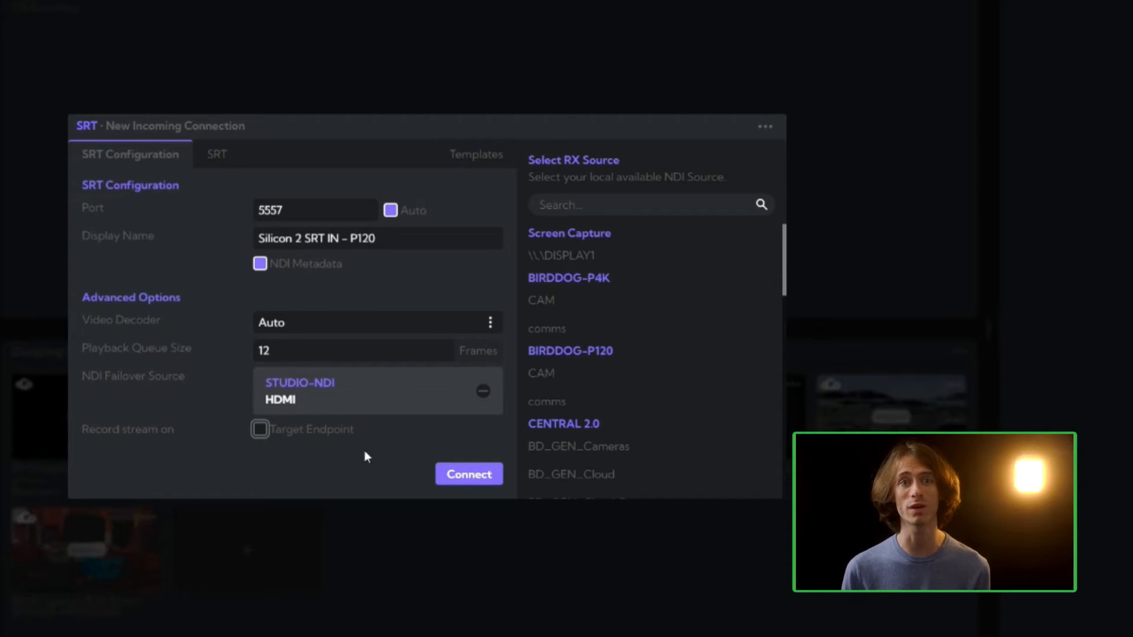
pyautogui.click(476, 154)
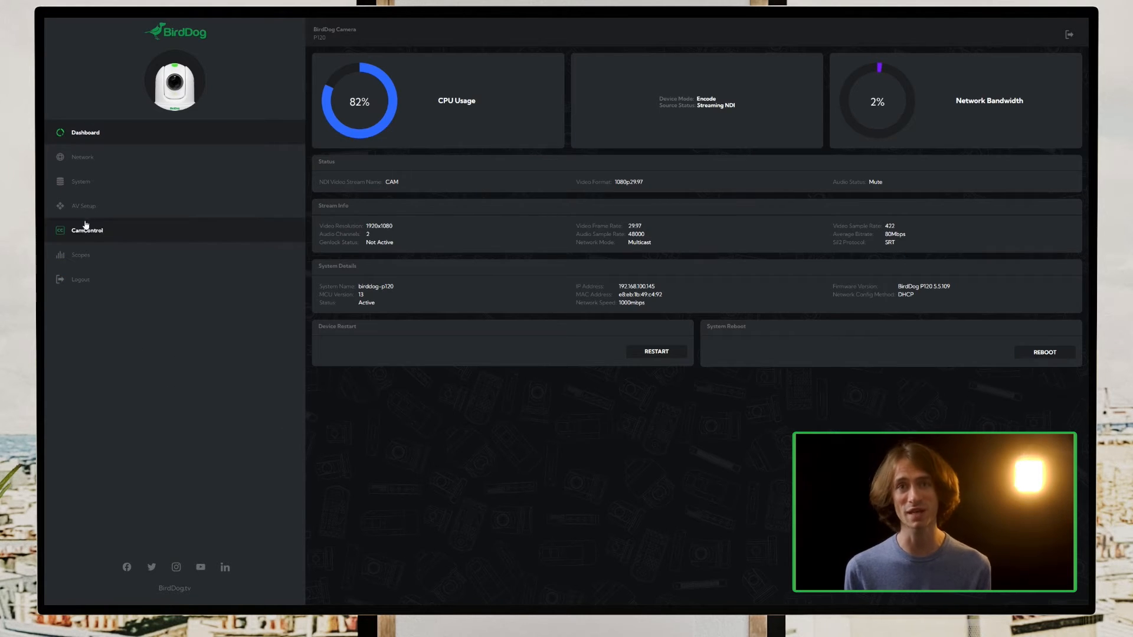
# Set the P120's SRT encode to caller mode, IP 192.168.100.158, port 5557
pyautogui.click(84, 205)
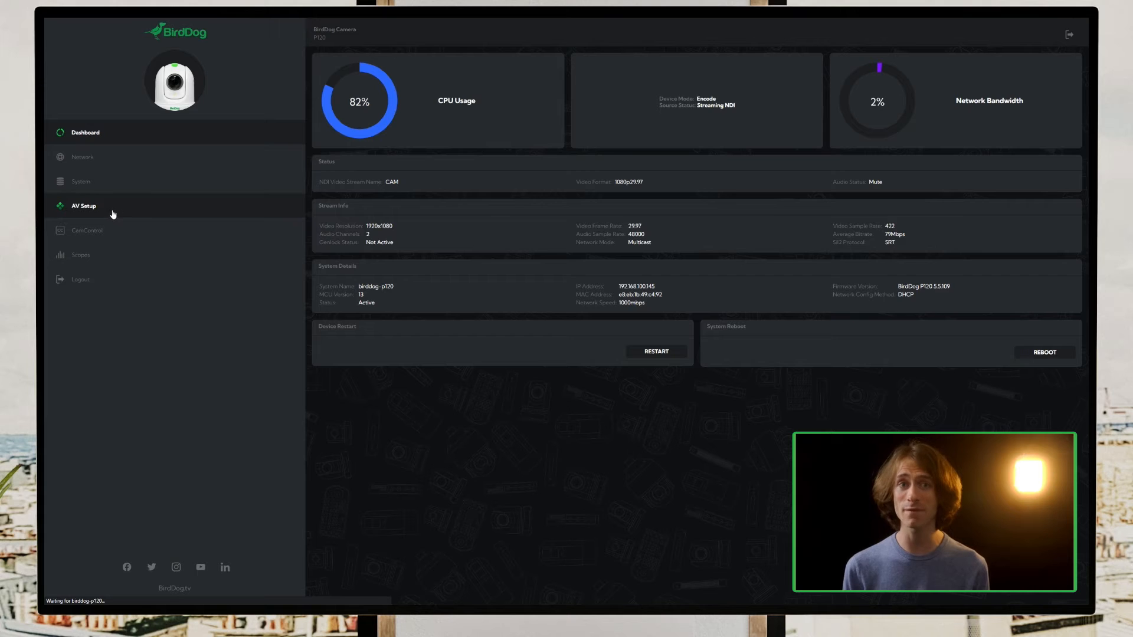
pyautogui.click(81, 181)
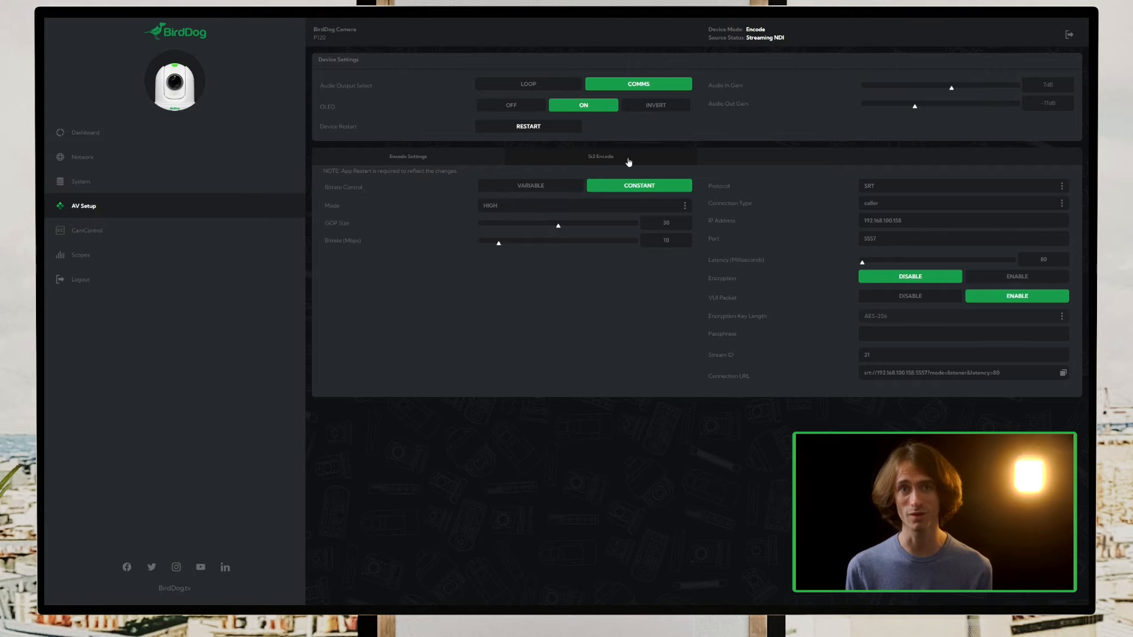
pyautogui.click(961, 186)
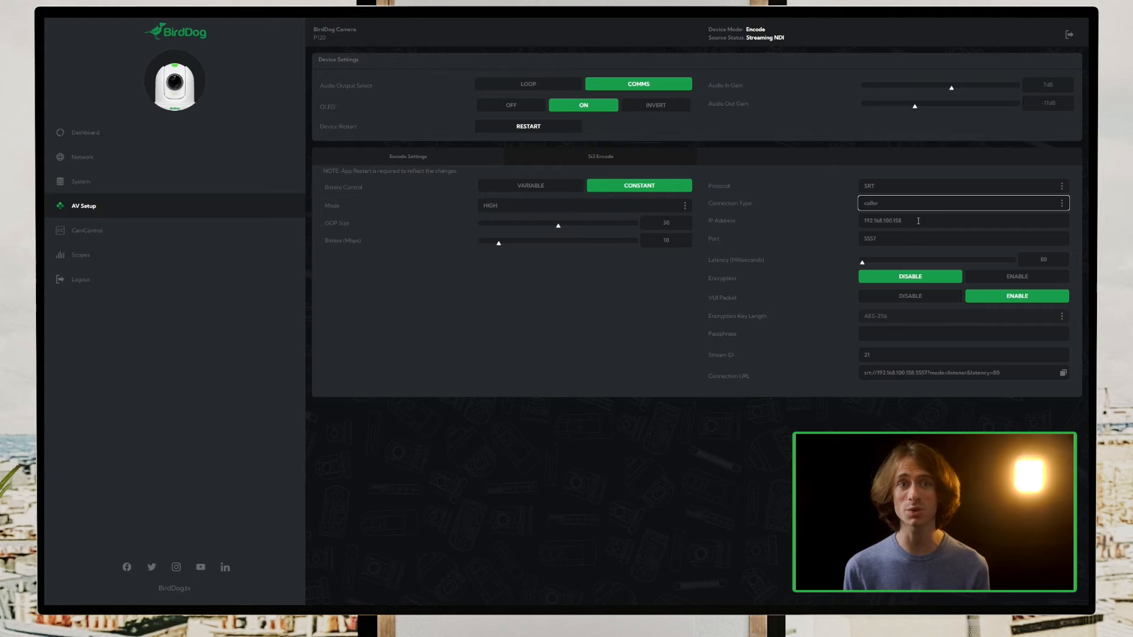
pyautogui.click(961, 220)
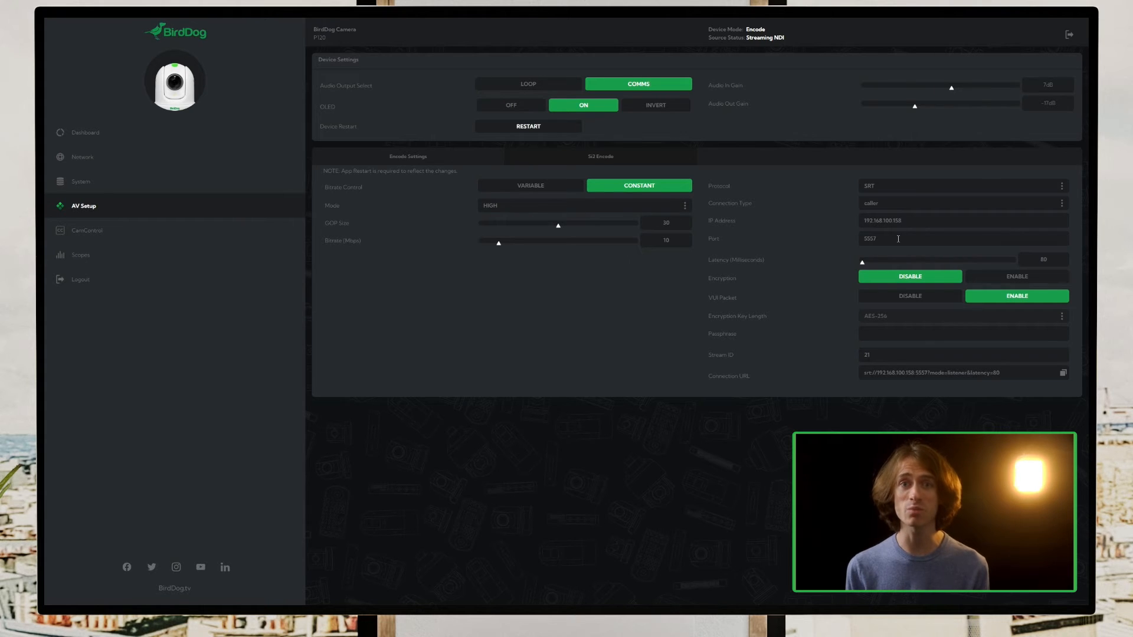
pyautogui.doubleClick(869, 238)
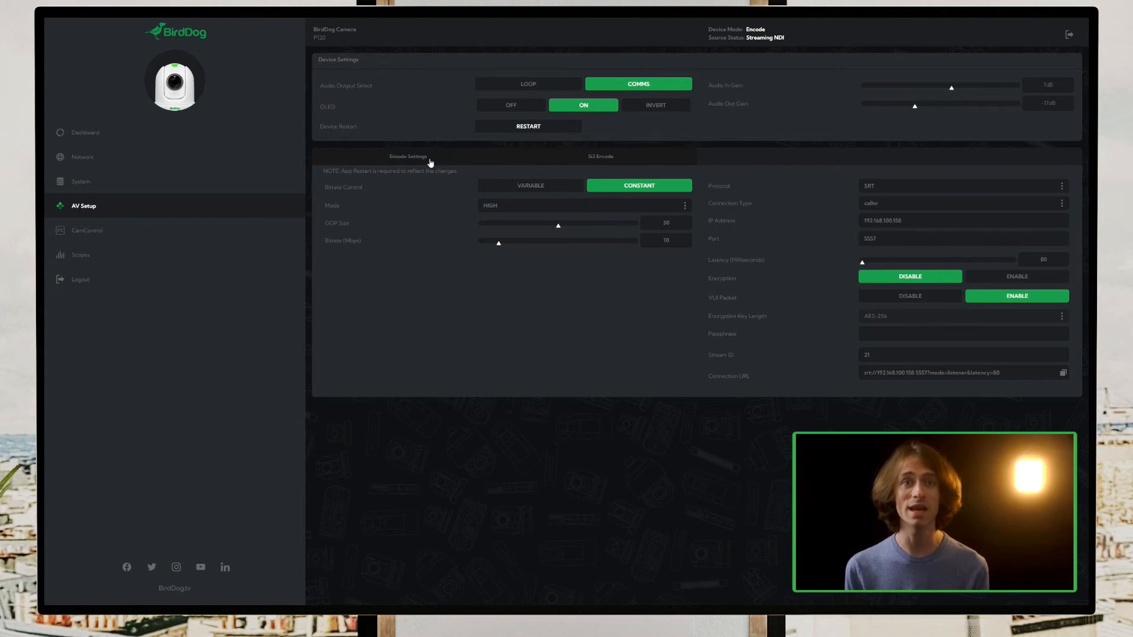
# Review the encode settings, then restart the P120 camera from the SRT Encode page
pyautogui.click(407, 156)
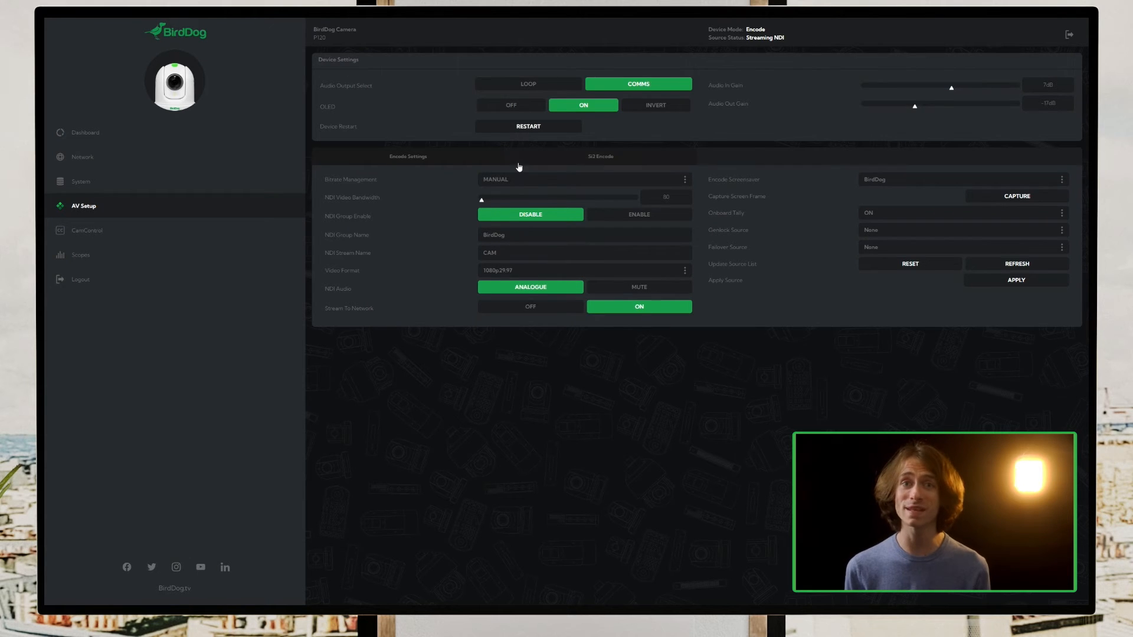
pyautogui.click(600, 156)
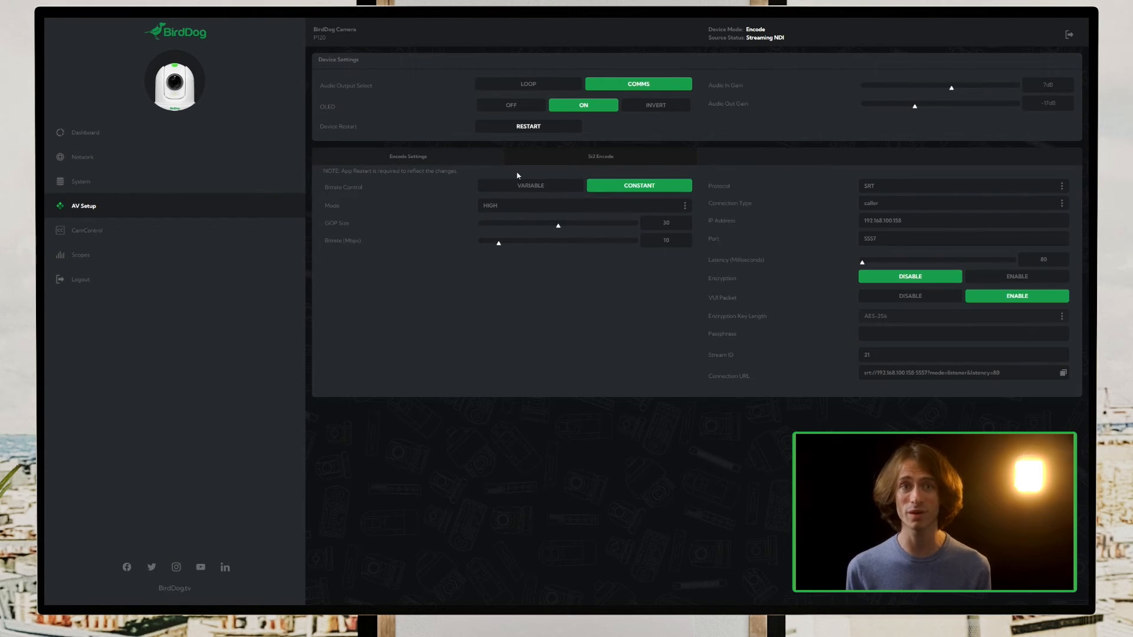
pyautogui.click(528, 126)
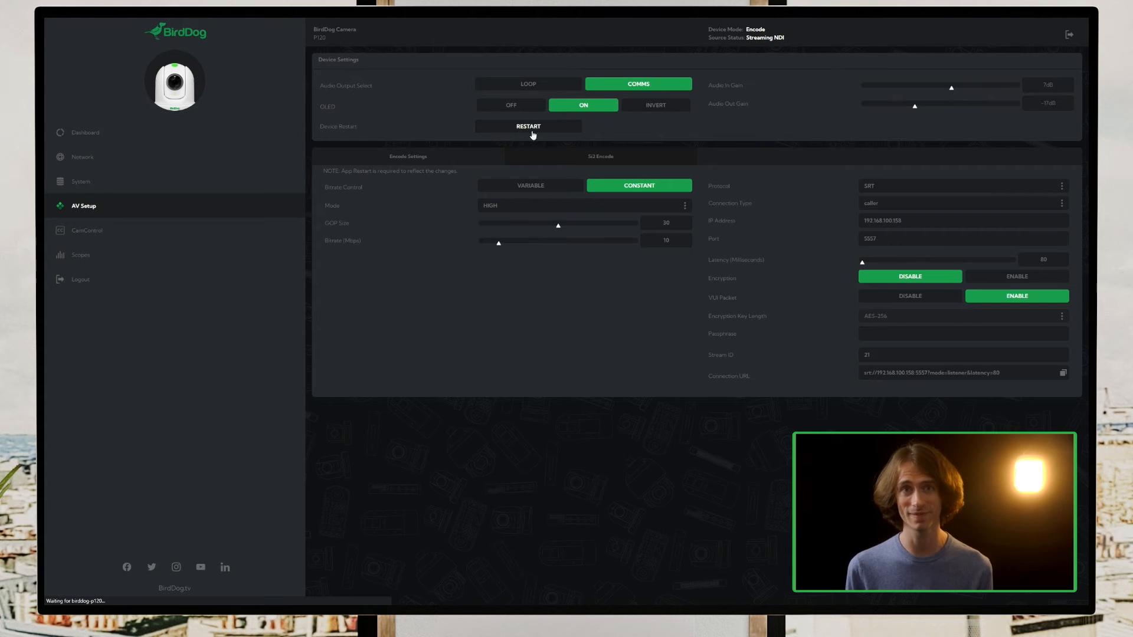
pyautogui.moveTo(430, 289)
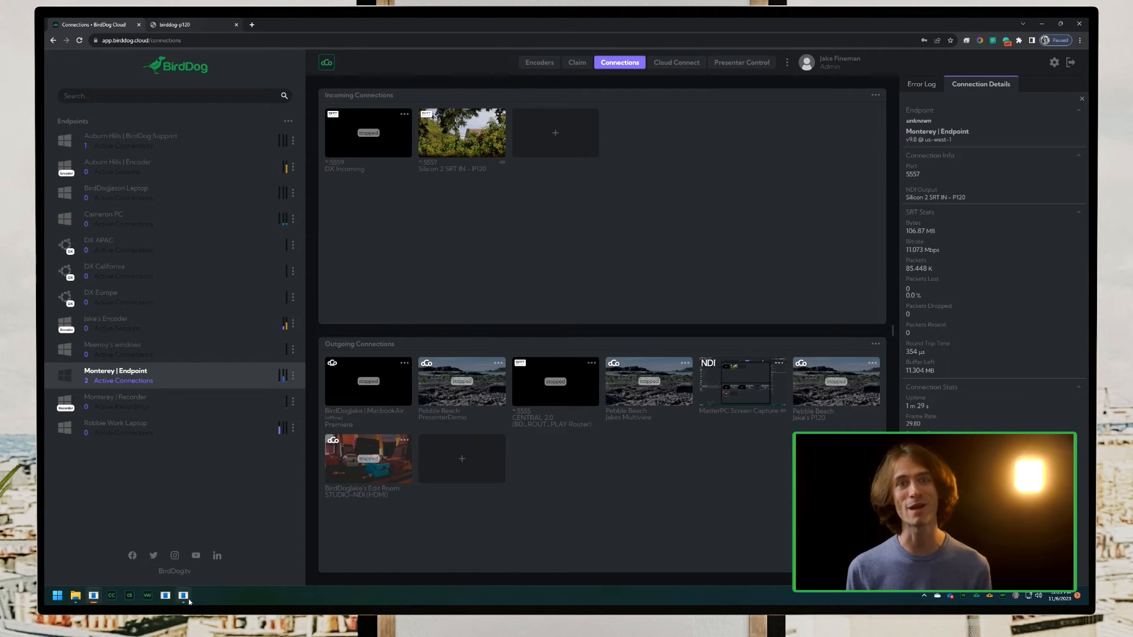
# View the MASTERPC 'Silicon 2 SRT IN - P120' source in NDI Studio Monitor
pyautogui.click(183, 596)
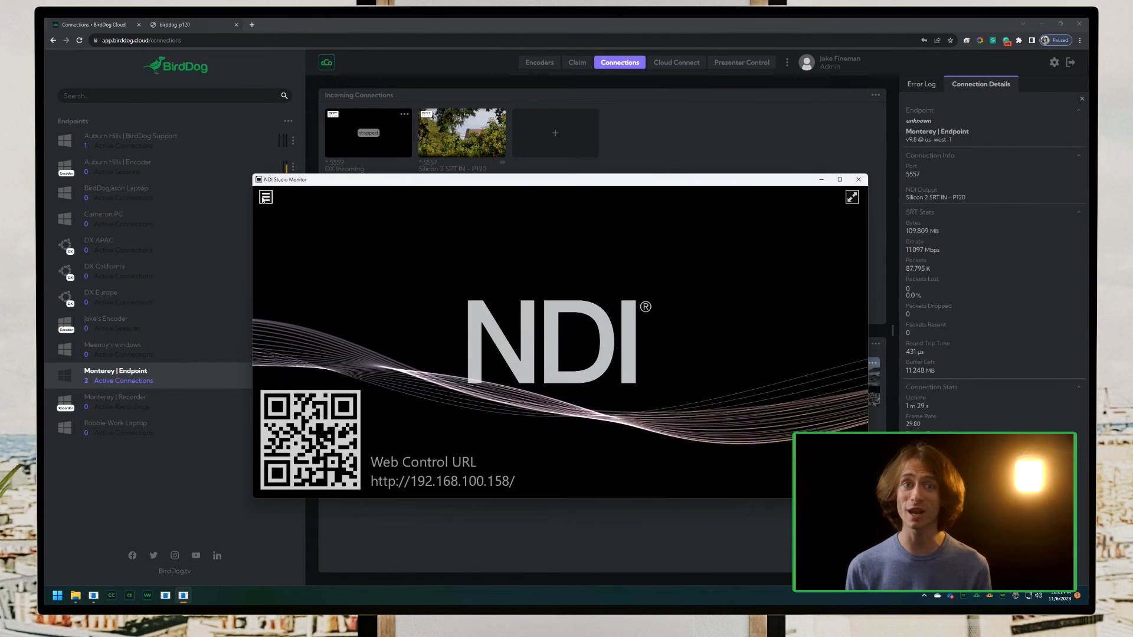
pyautogui.click(265, 196)
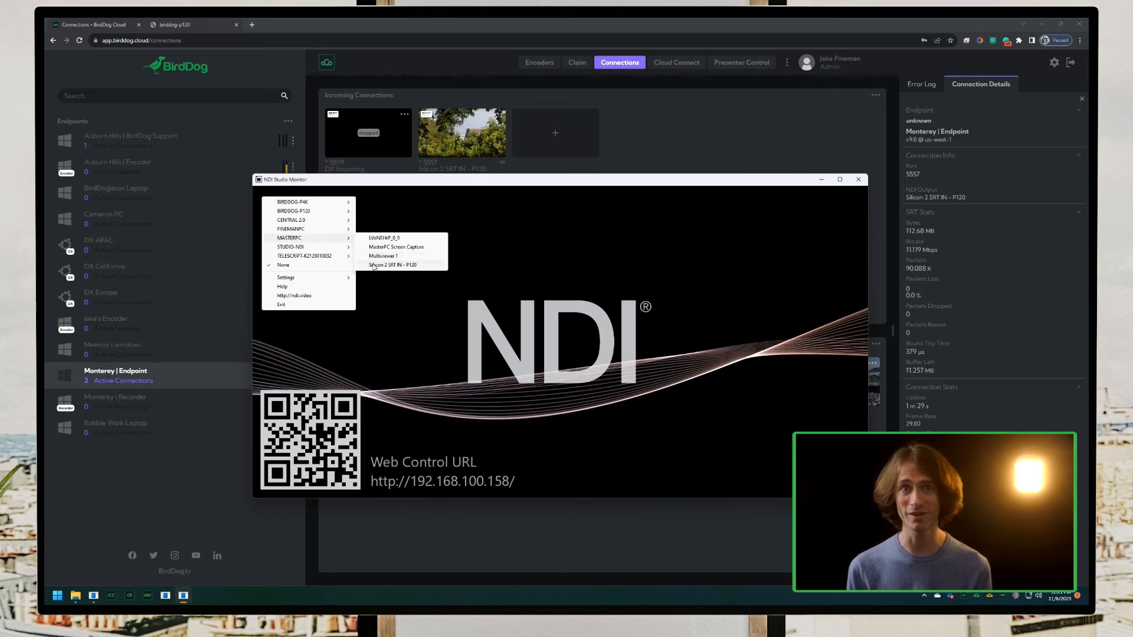
pyautogui.click(392, 264)
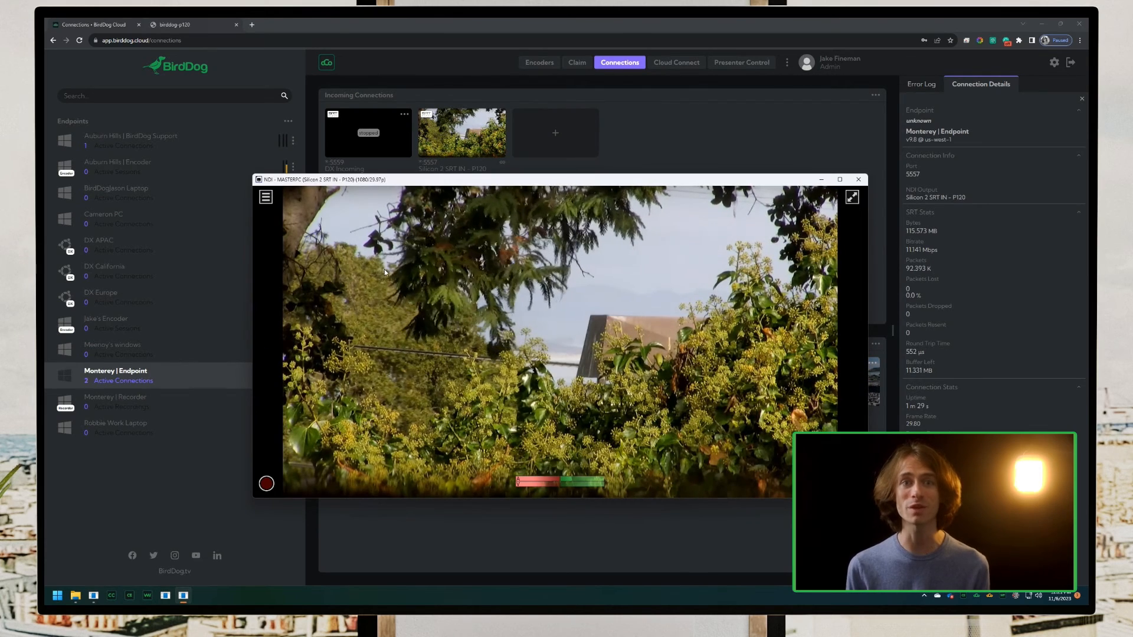